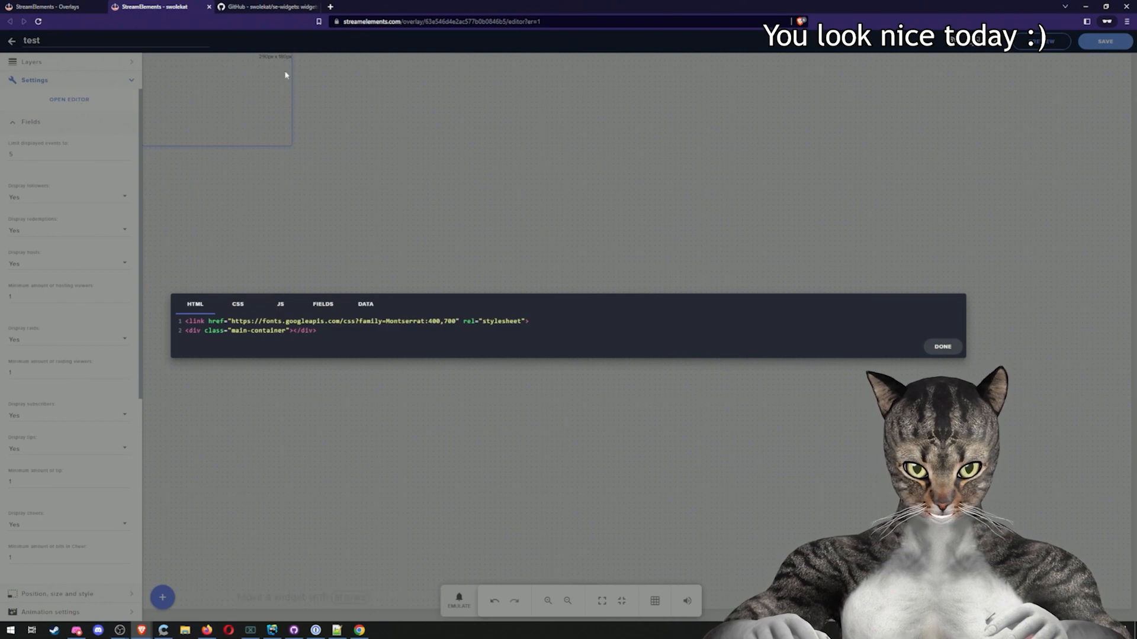
Switch from the StreamElements editor to the GitHub swolekat/se-widgets repository
{"action": "left_click", "coordinate": [260, 7]}
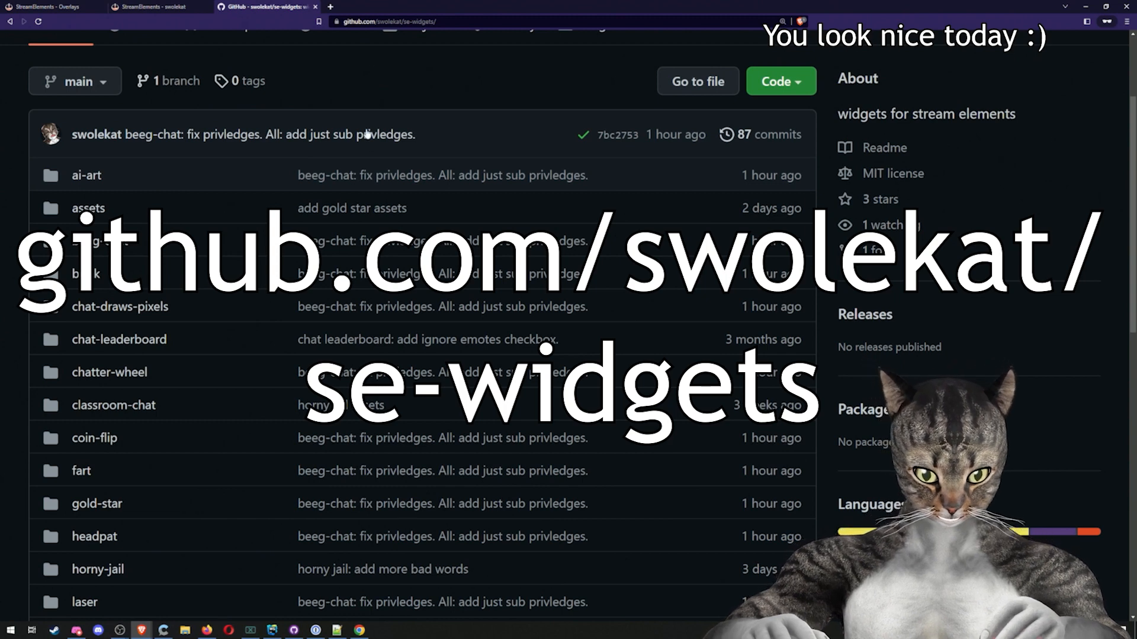
Copy gold-star/gold-star.css contents into the widget's CSS code
{"action": "left_click", "coordinate": [96, 504]}
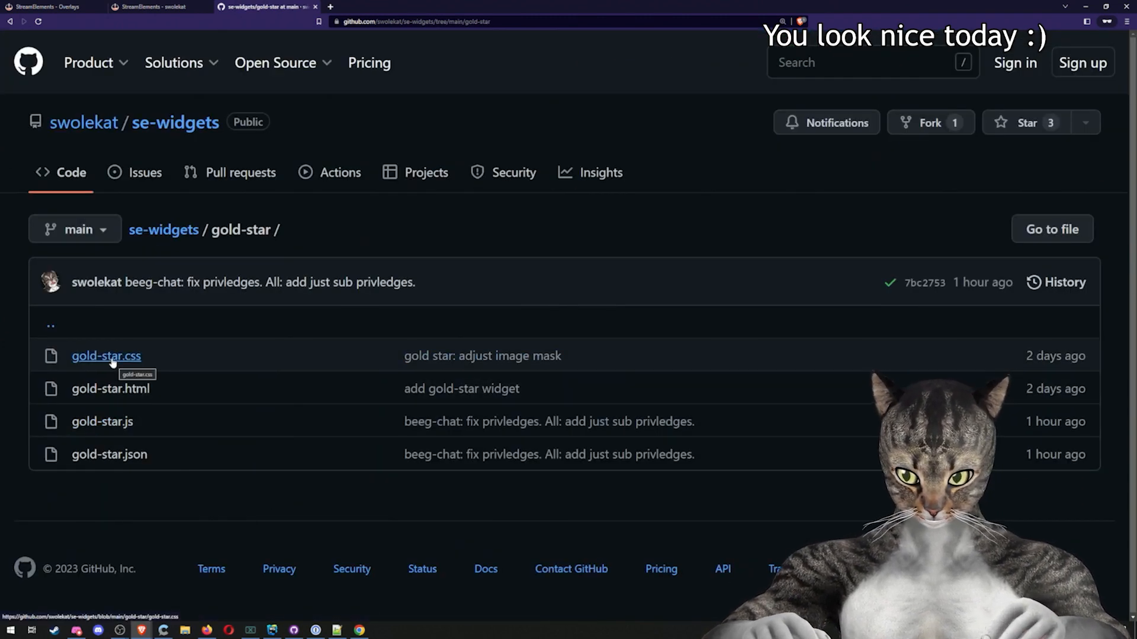
{"action": "left_click", "coordinate": [106, 356]}
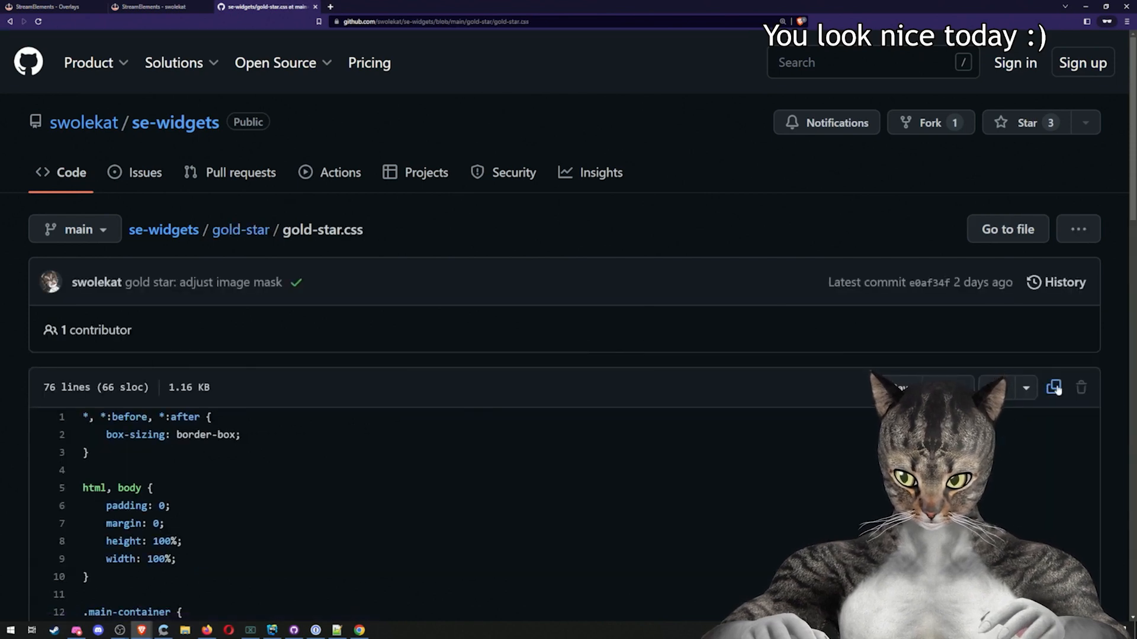
{"action": "left_click", "coordinate": [153, 7]}
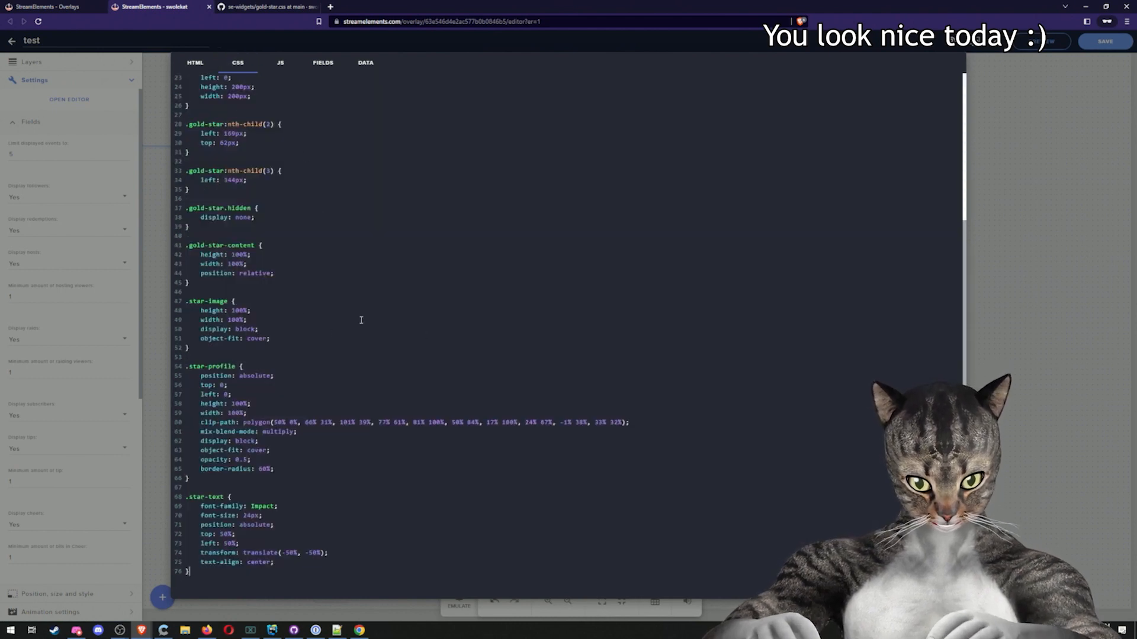
{"action": "left_click", "coordinate": [260, 7]}
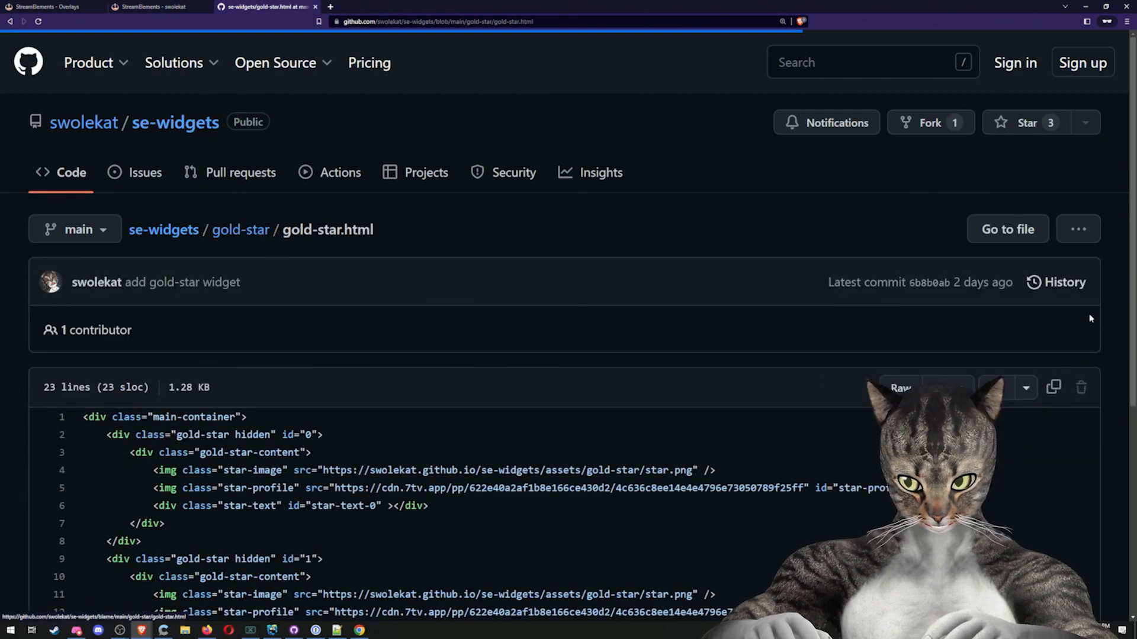
Replace the widget's HTML with the gold-star.html markup
{"action": "left_click", "coordinate": [152, 7]}
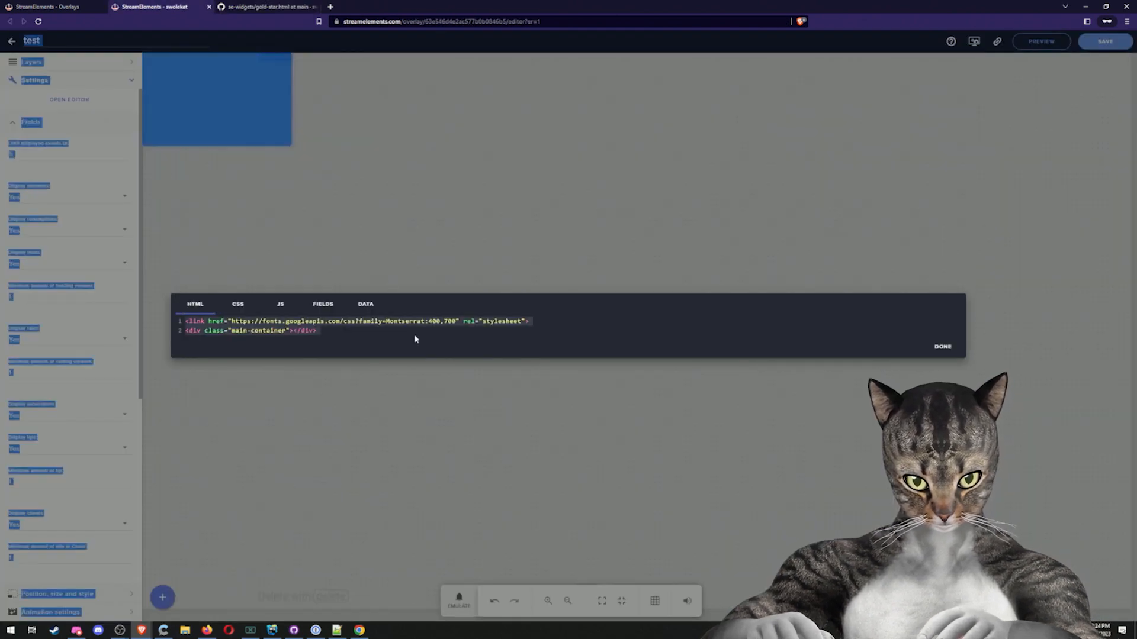
{"action": "left_click", "coordinate": [238, 304]}
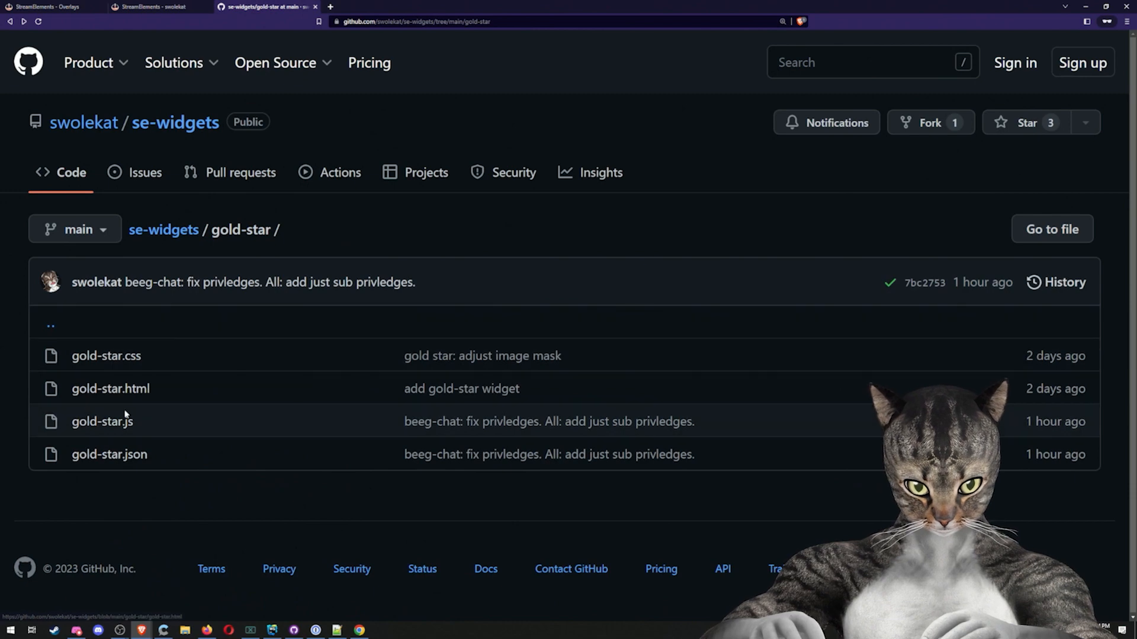
Replace the widget's JavaScript with the gold-star.js code
{"action": "left_click", "coordinate": [102, 421]}
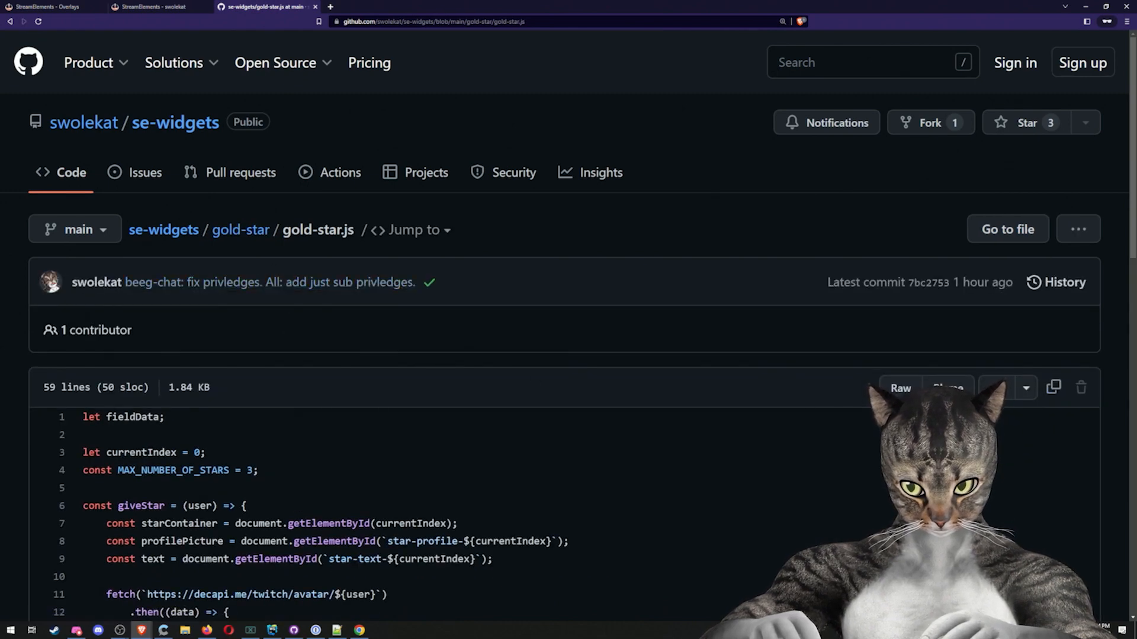
{"action": "left_click", "coordinate": [150, 7]}
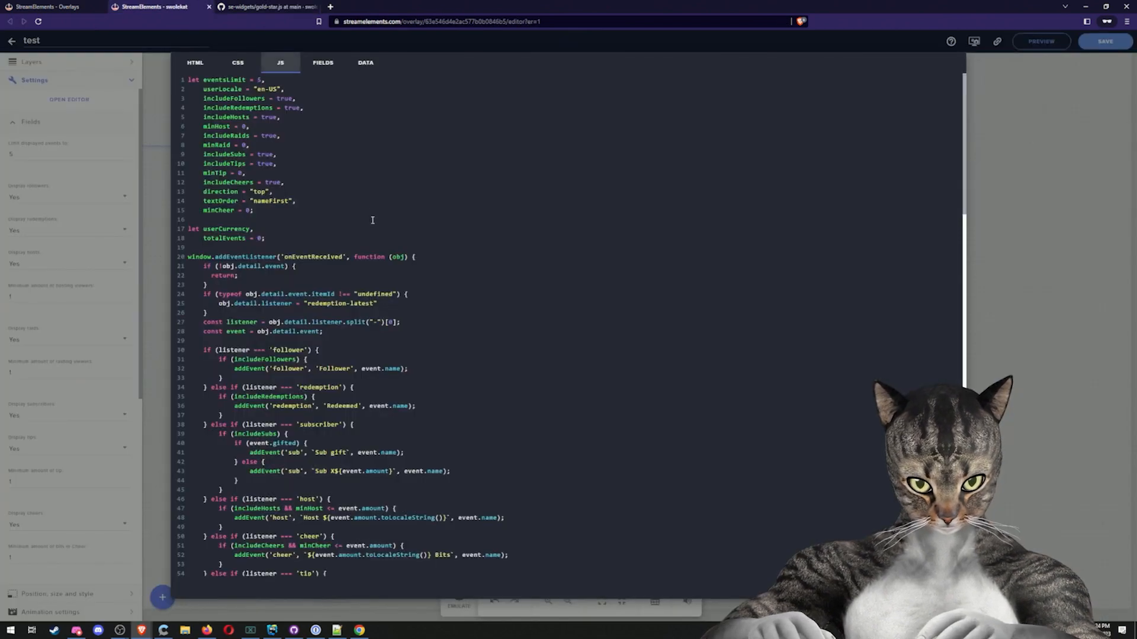
{"action": "left_click", "coordinate": [264, 7]}
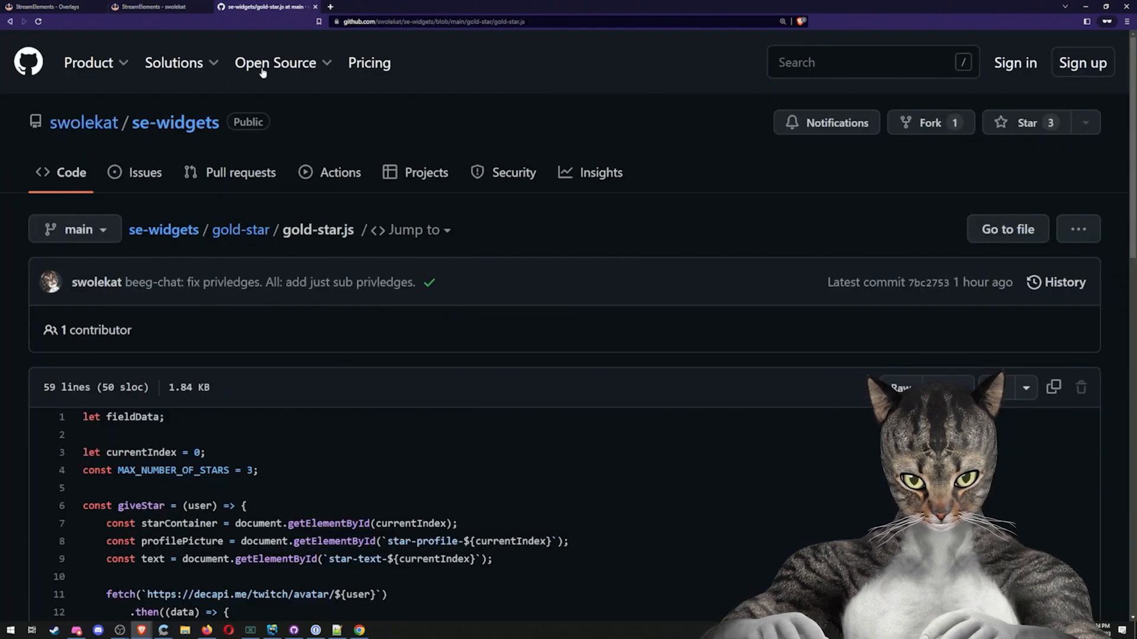
Bring the gold-star.json contents over to the widget's Fields code
{"action": "left_click", "coordinate": [239, 230]}
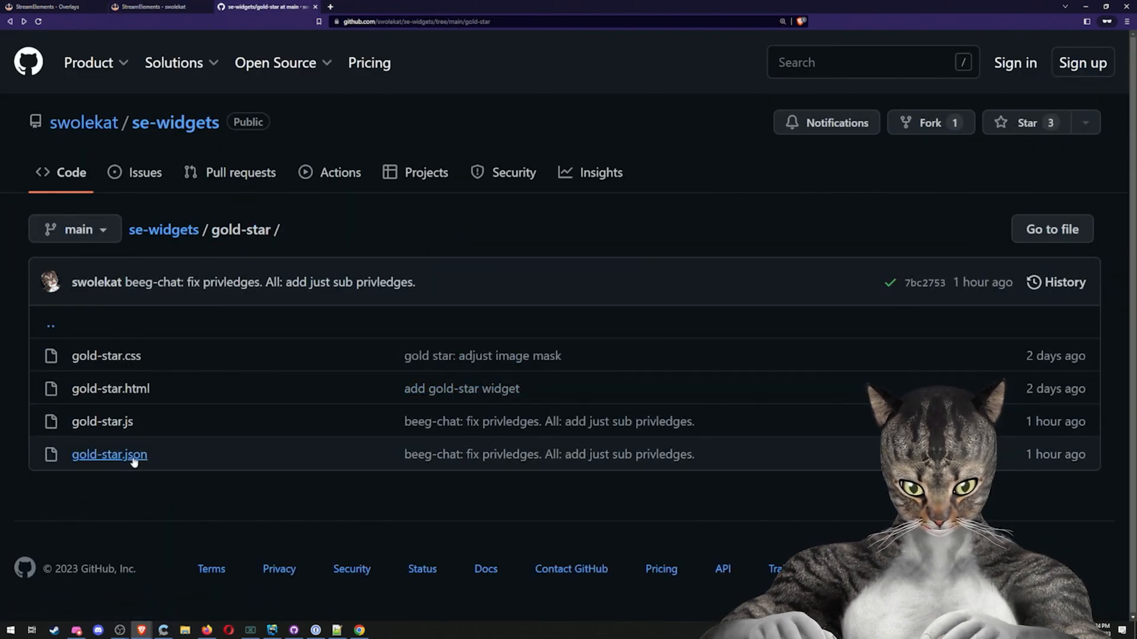
{"action": "left_click", "coordinate": [109, 455]}
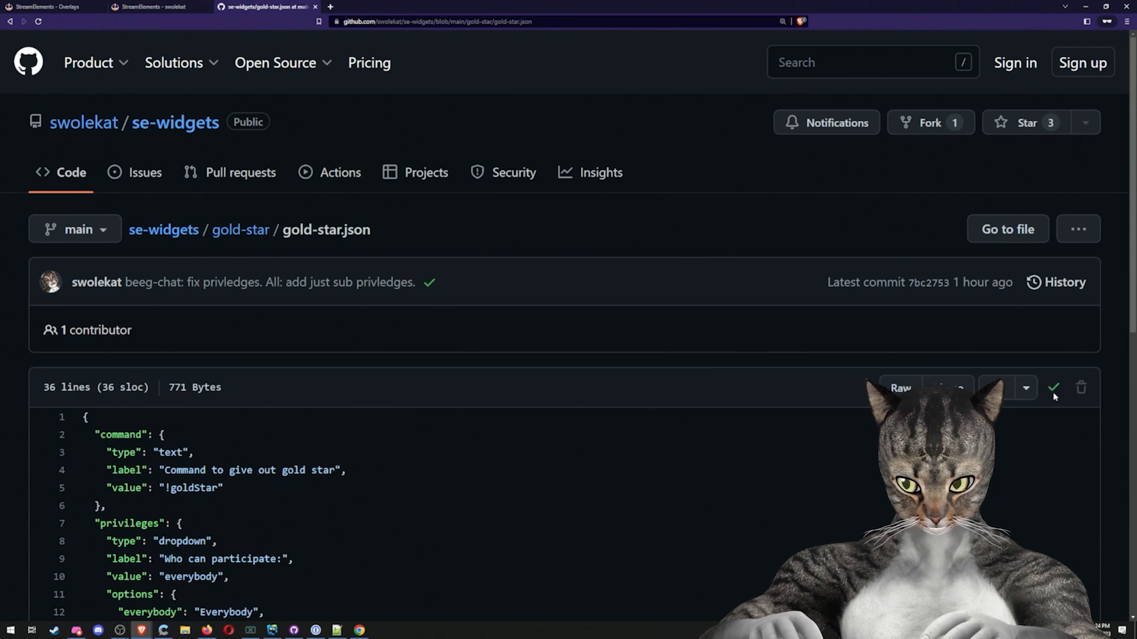
{"action": "left_click", "coordinate": [153, 8]}
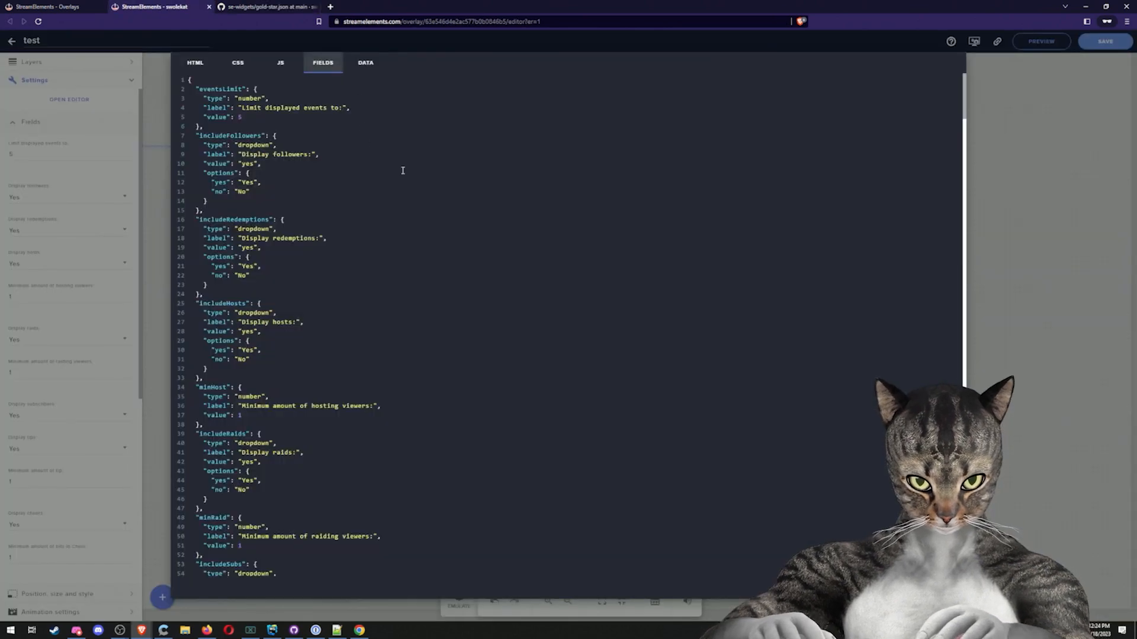